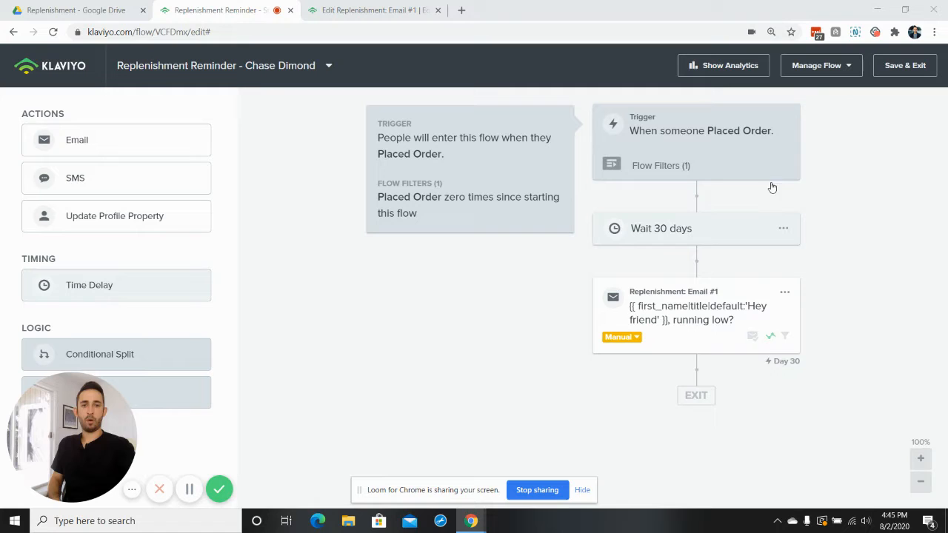
mouse_move(634, 128)
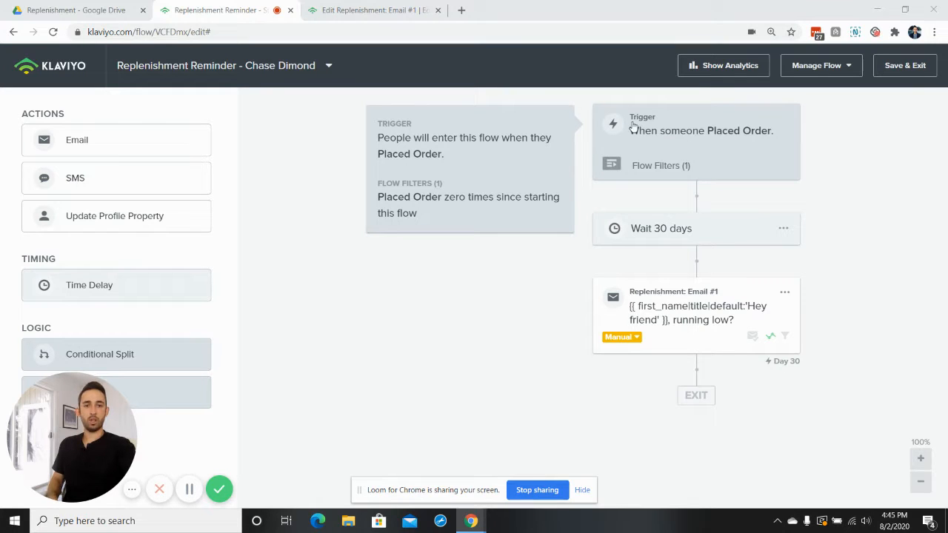
Open the Trigger card to show the Placed Order trigger and its flow filter.
click(696, 141)
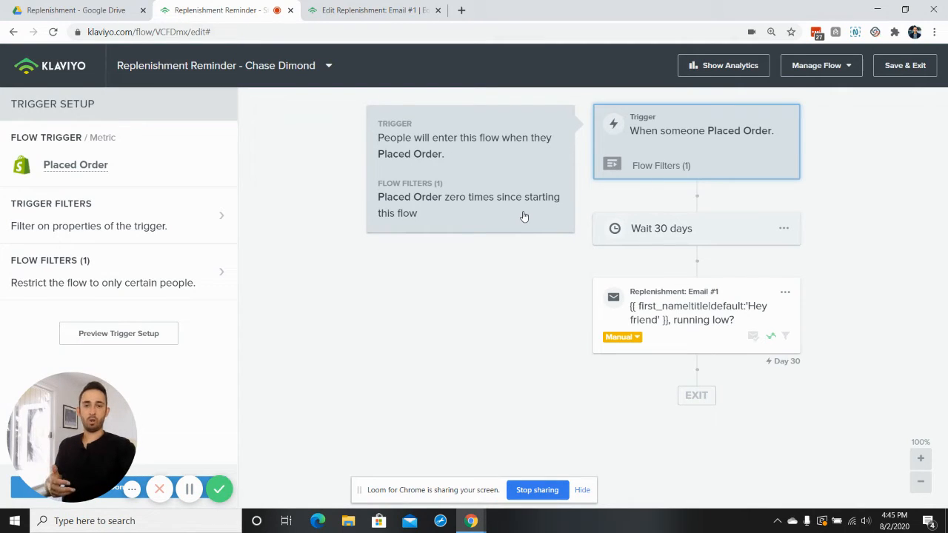
mouse_move(550, 274)
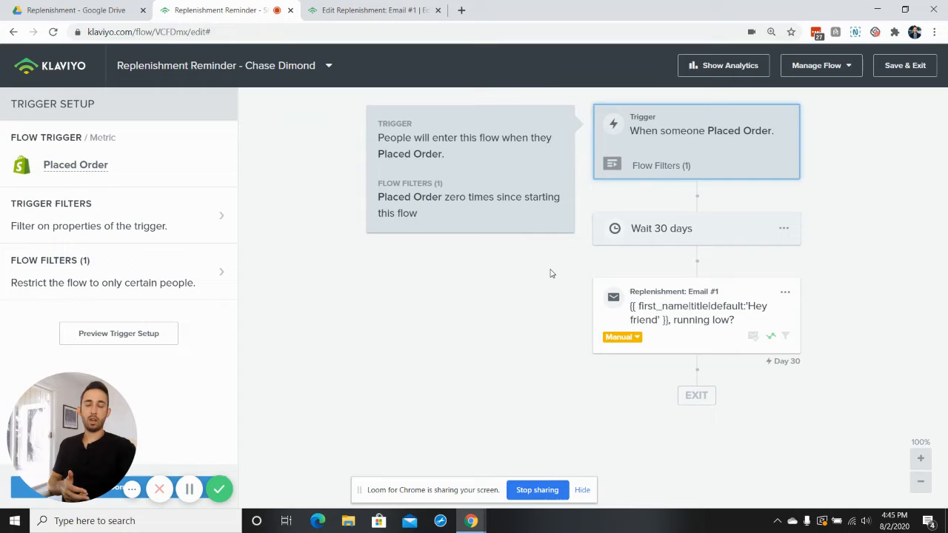
mouse_move(671, 295)
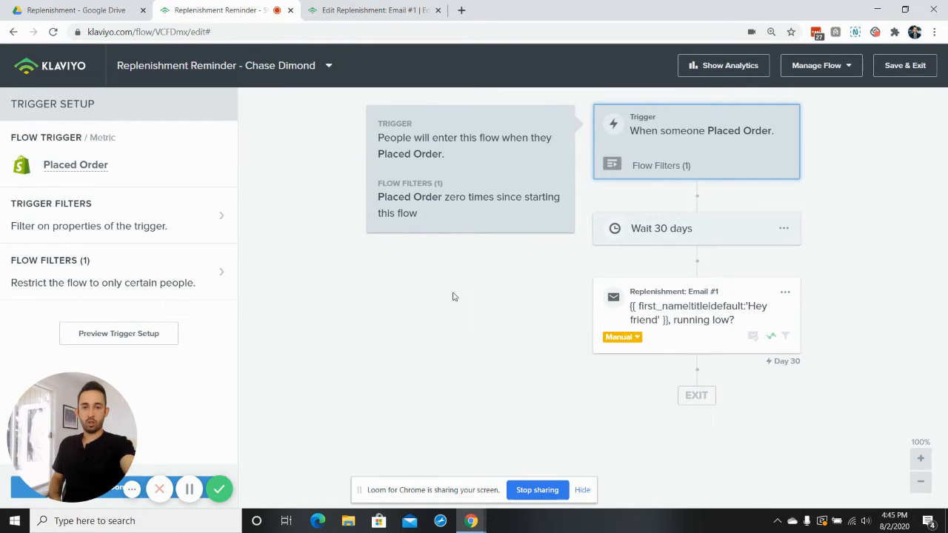
mouse_move(681, 332)
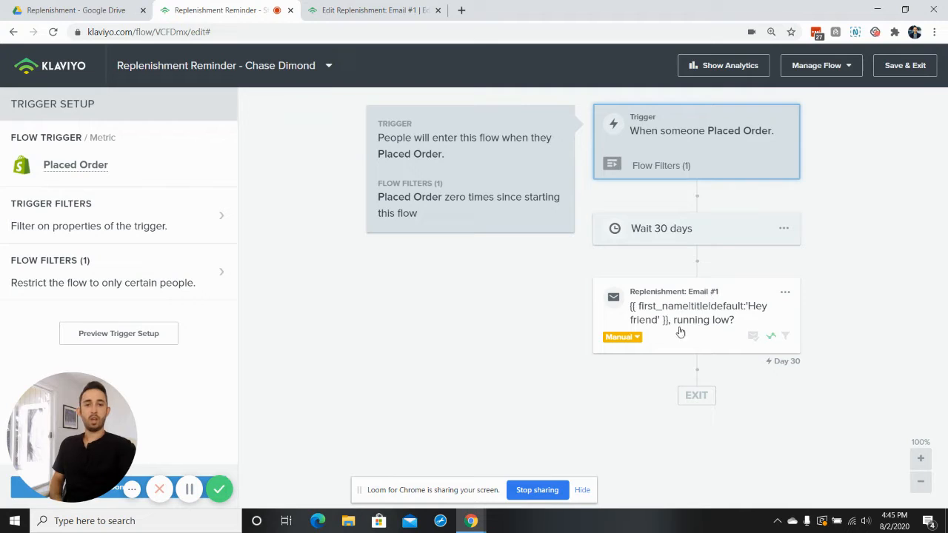
mouse_move(737, 345)
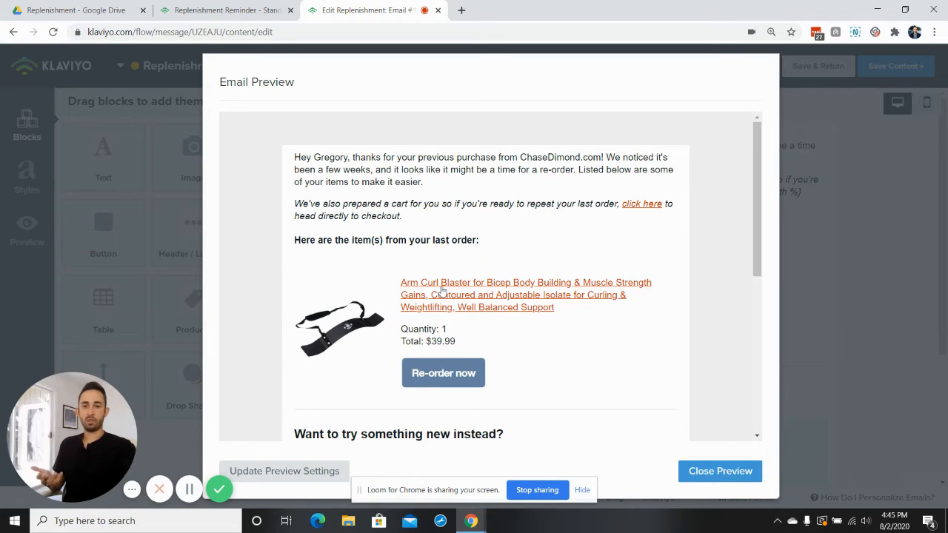
mouse_move(371, 314)
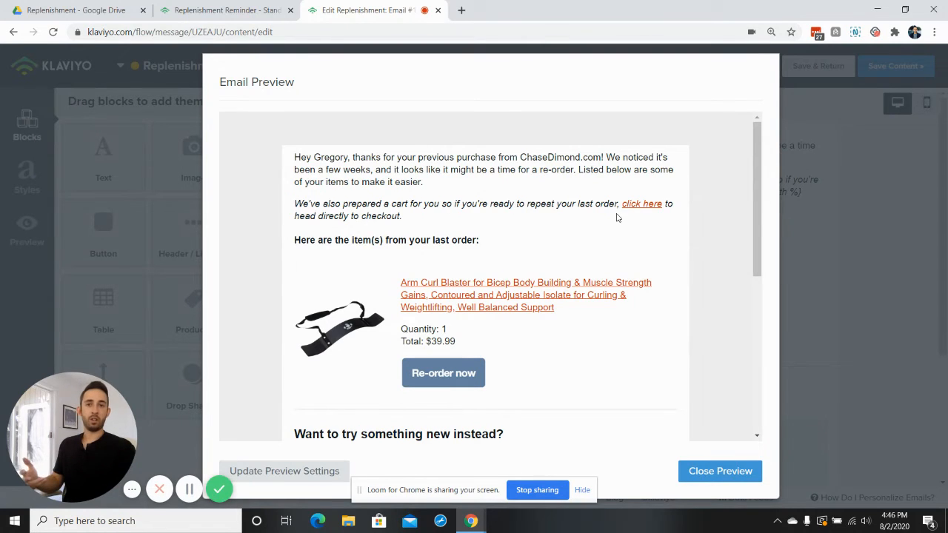
mouse_move(484, 263)
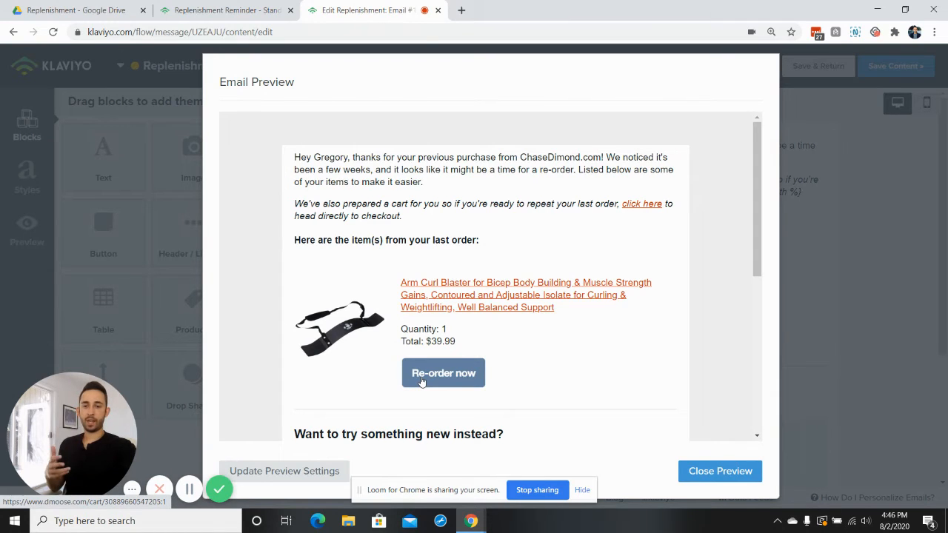
Scroll the Replenishment Email #1 preview down to the 'Want to try something new instead?' section.
scroll(down, 3)
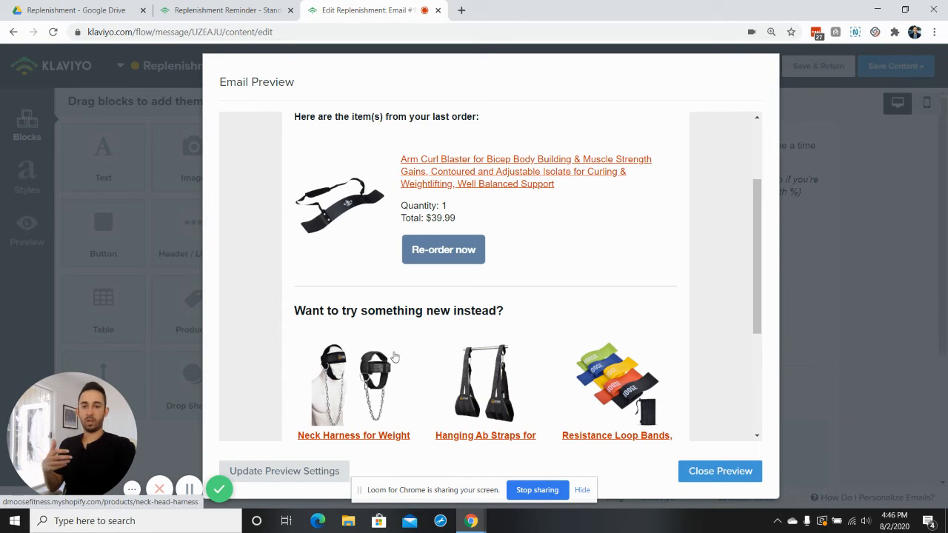
mouse_move(558, 433)
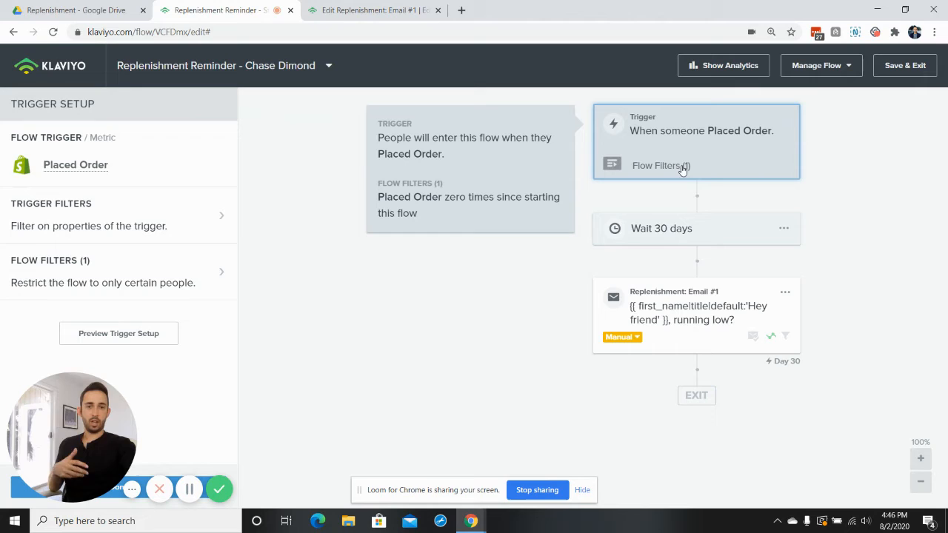
mouse_move(674, 188)
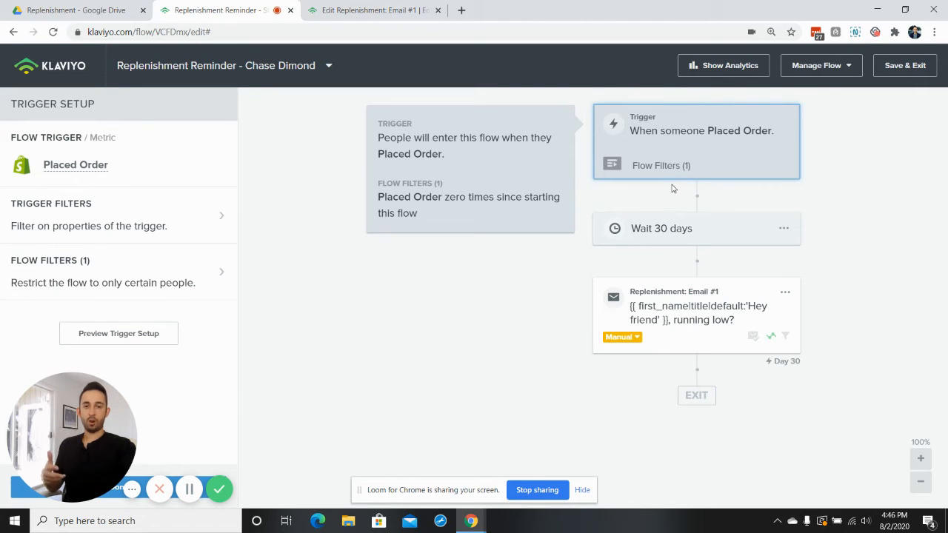
mouse_move(734, 326)
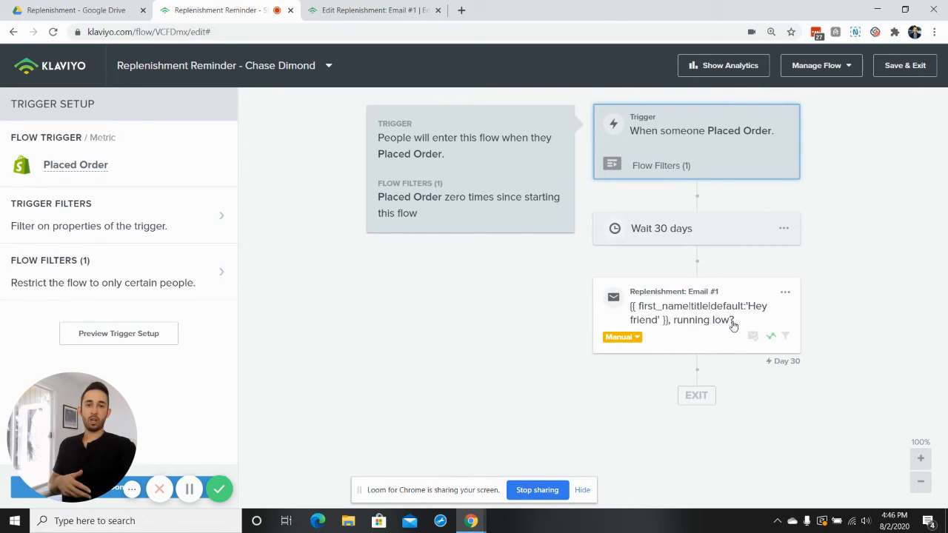
mouse_move(703, 353)
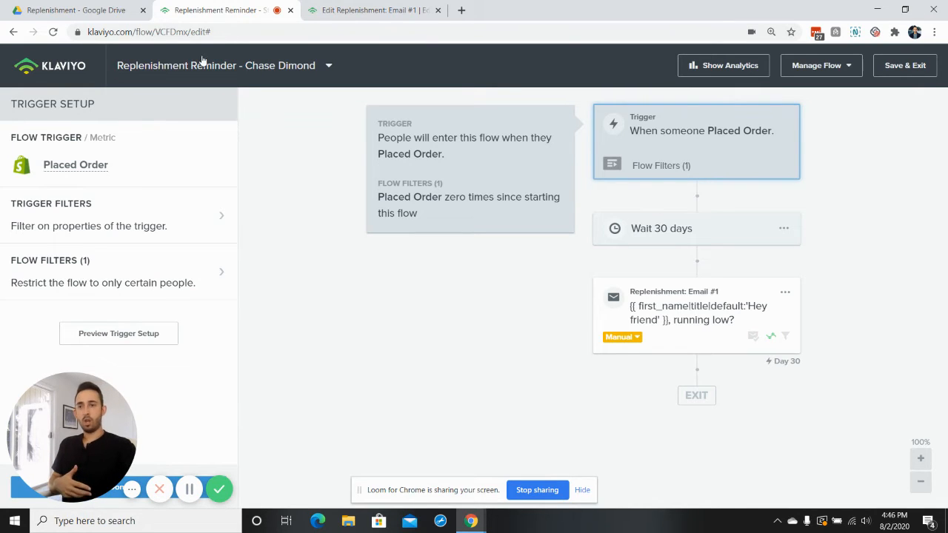
Open the 50% random-split flow screenshot from the Replenishment Drive folder, zoomed in and scrolled down.
click(74, 9)
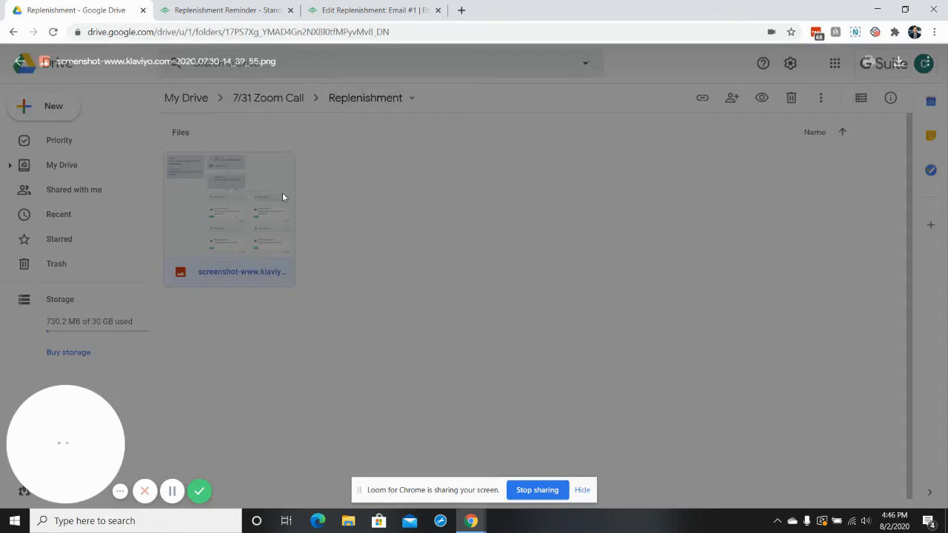
double_click(229, 215)
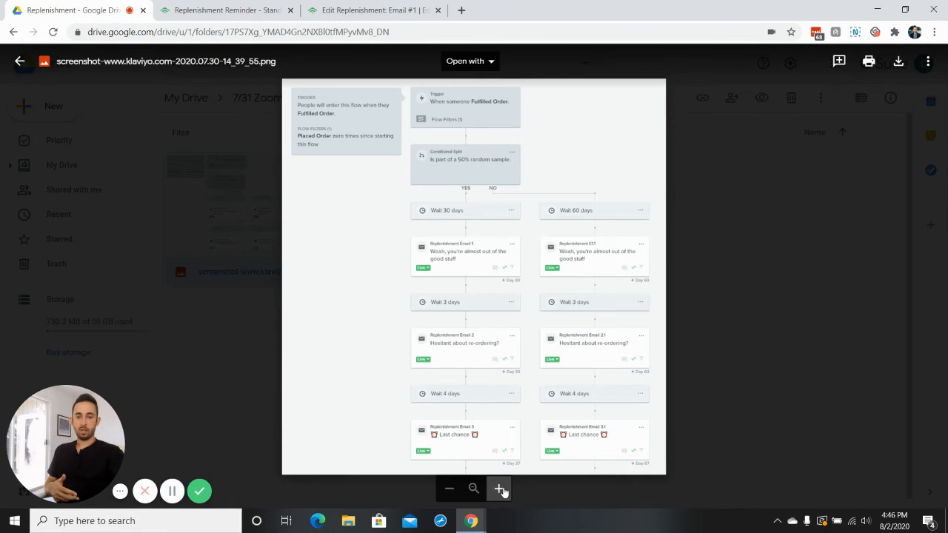
click(499, 488)
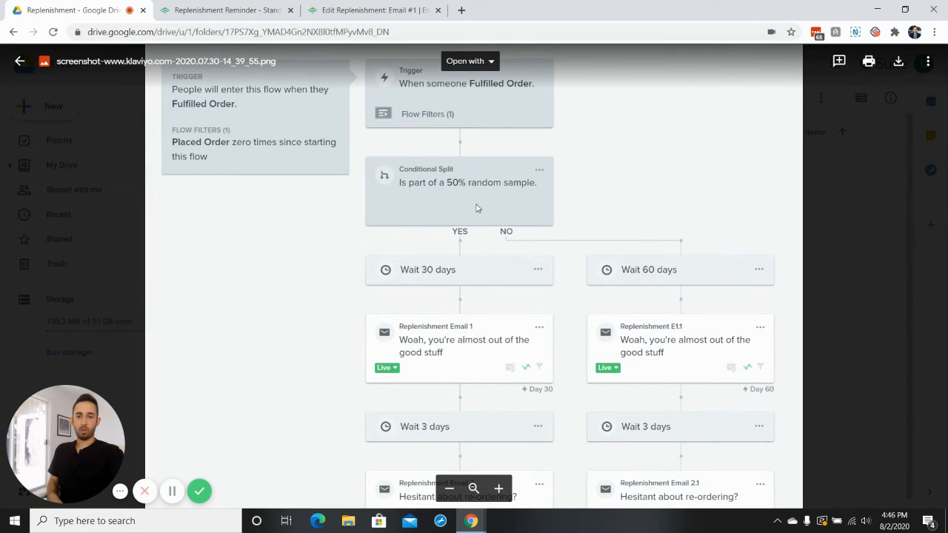
mouse_move(474, 188)
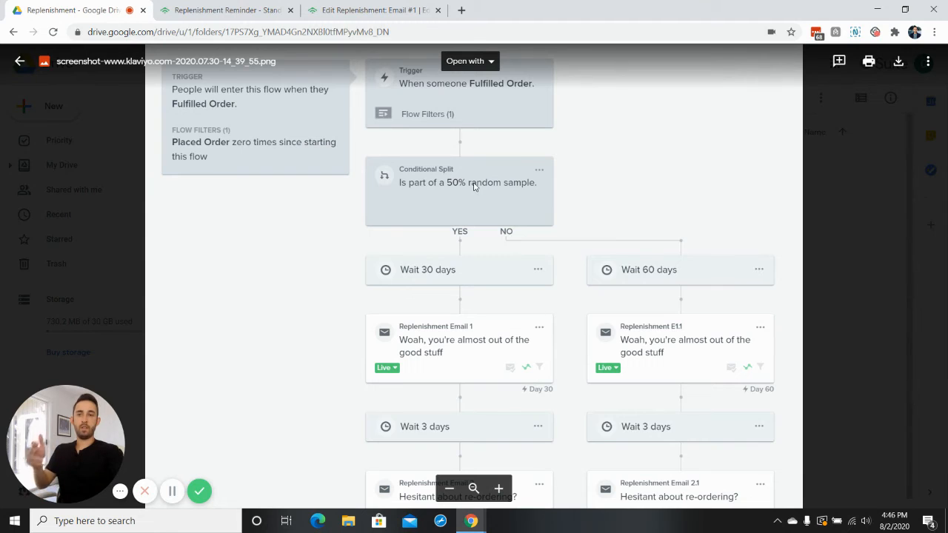
mouse_move(467, 346)
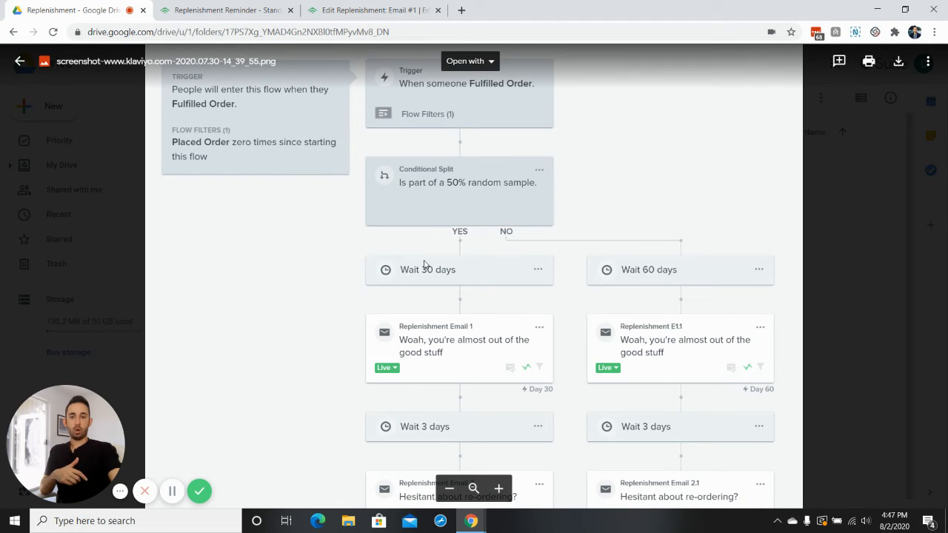
scroll(down, 3)
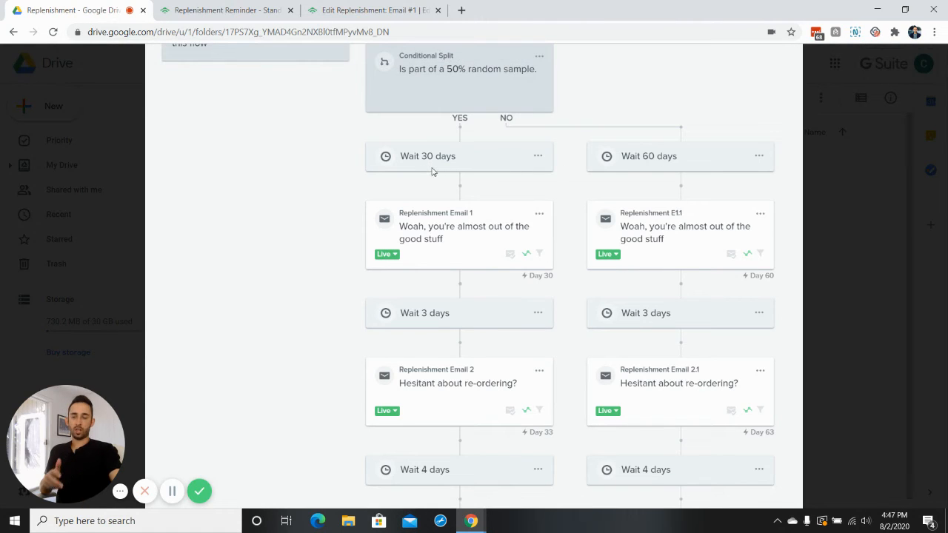
mouse_move(552, 173)
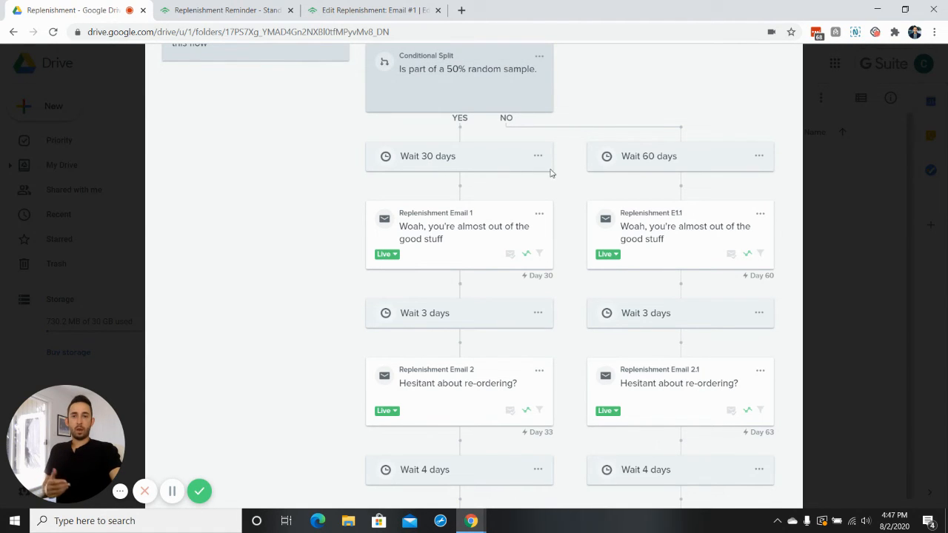